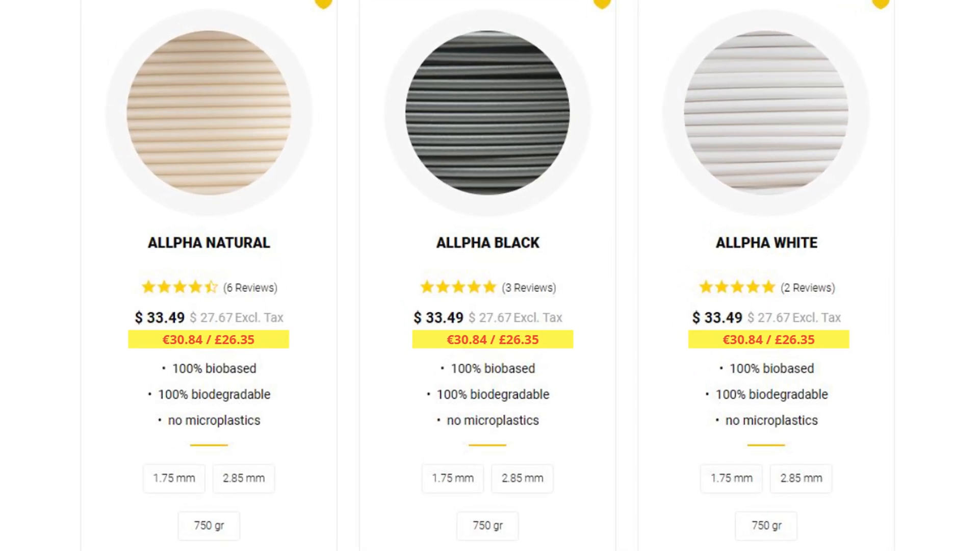
Switch to the Speed page of the modified 0.20mm QUALITY print profile (infill 80, supports 40 mm/s).
scroll(down, 3)
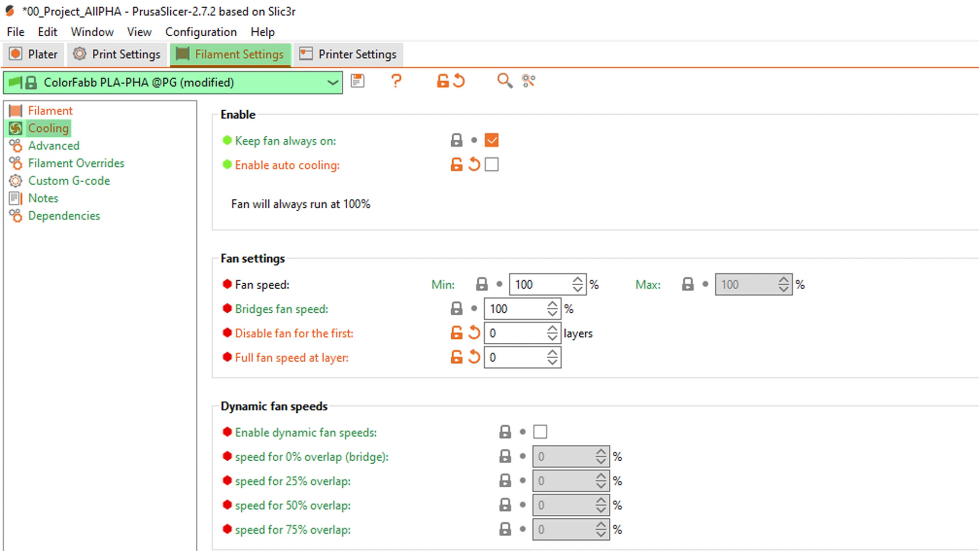
click(62, 29)
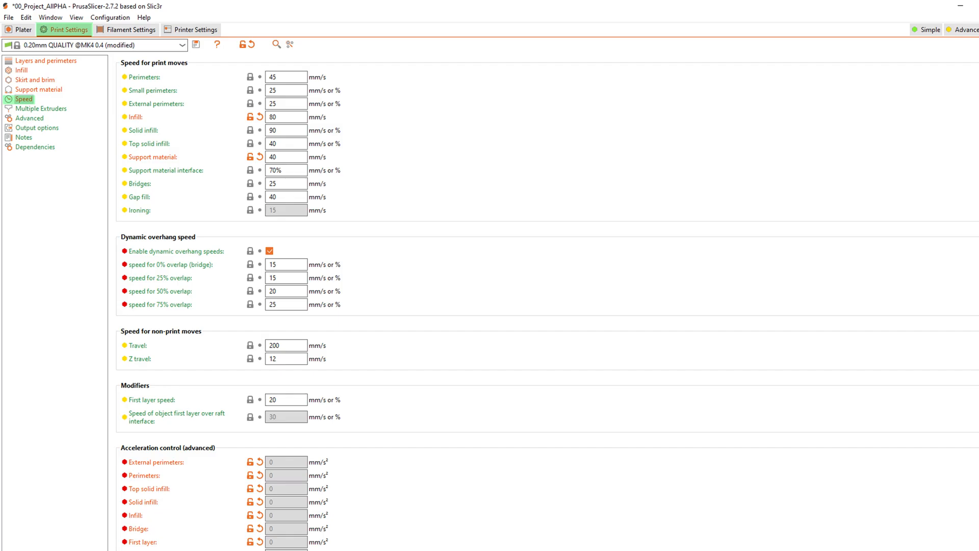